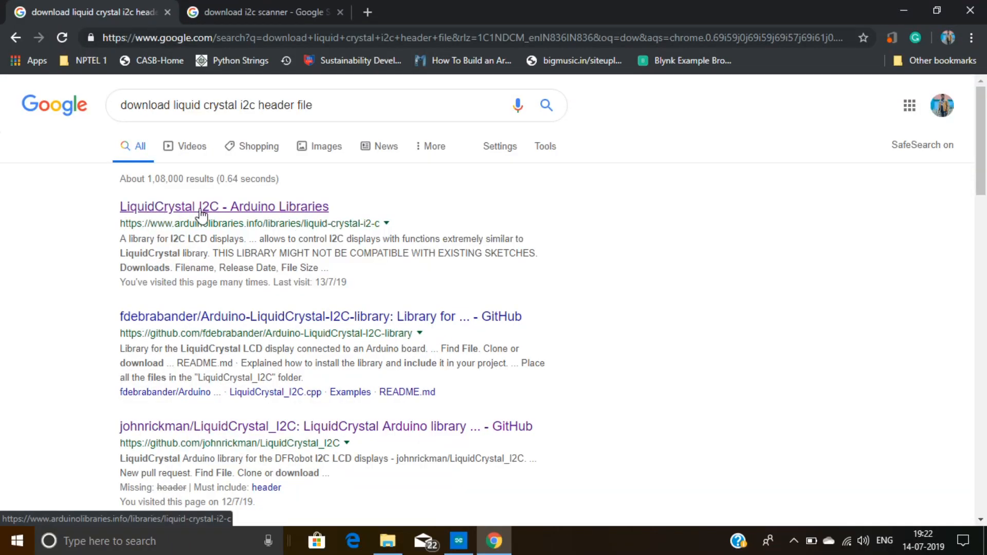
# - Open the LiquidCrystal I2C library page and download LiquidCrystal_I2C-1.1.2.zip
pyautogui.click(224, 207)
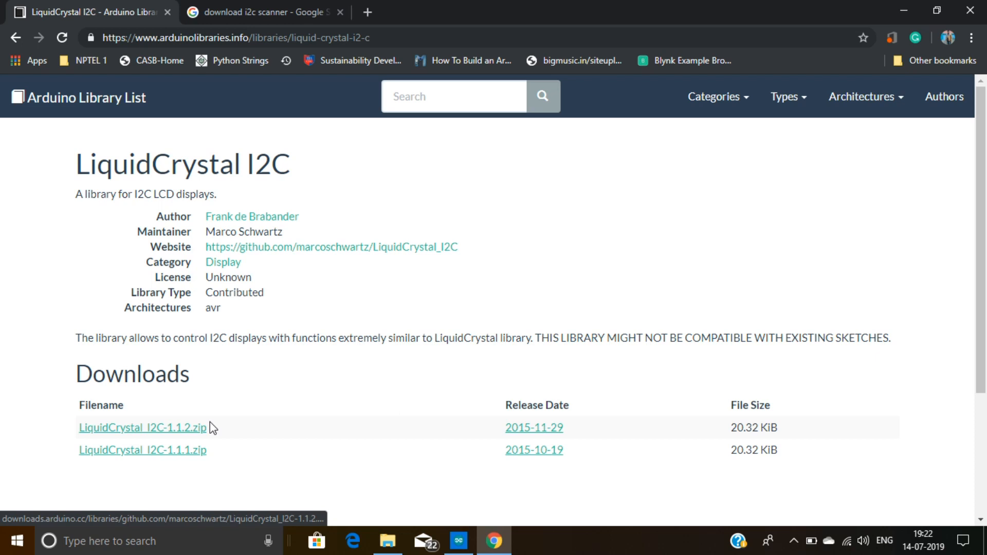
pyautogui.click(264, 12)
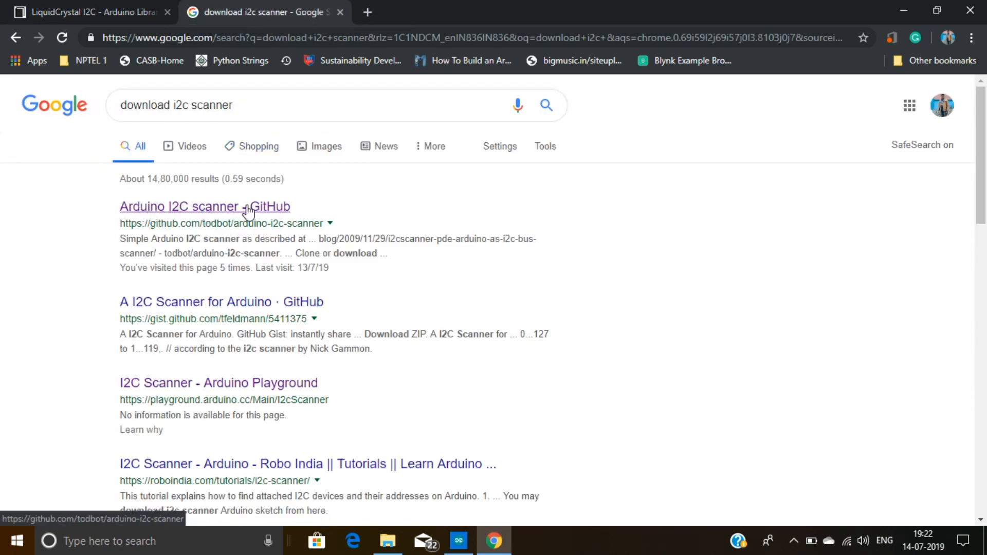
pyautogui.moveTo(214, 213)
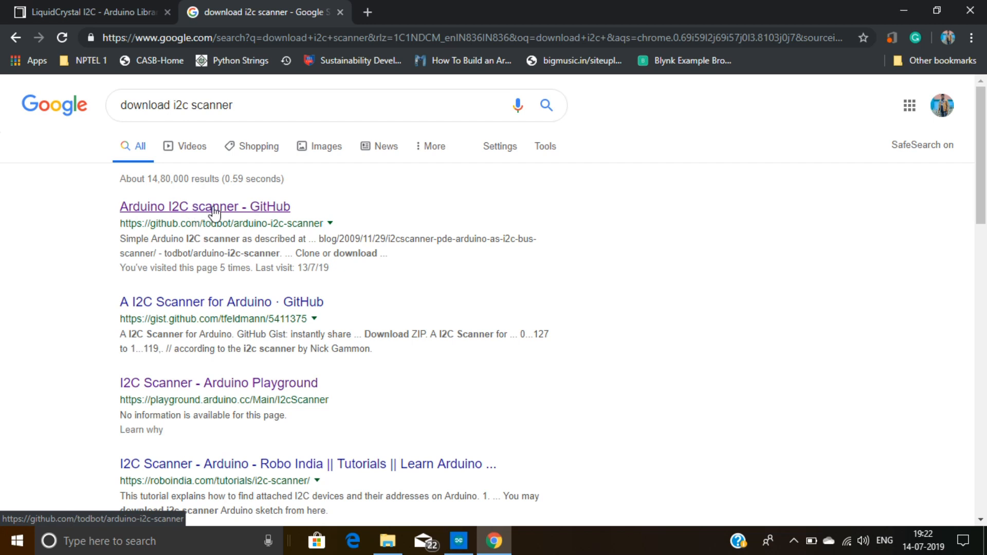
# - Open the arduino-i2c-scanner GitHub repository and download its code
pyautogui.click(204, 206)
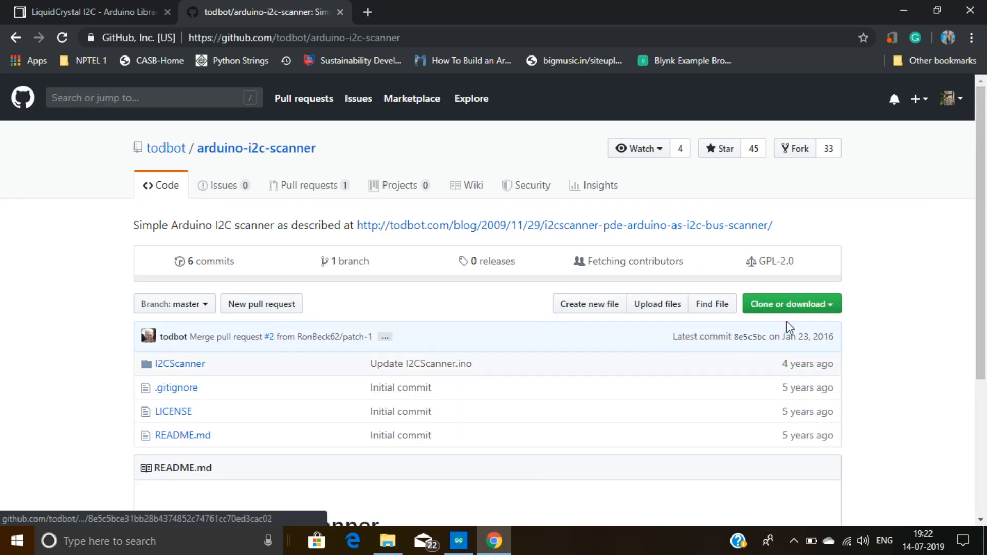
pyautogui.click(790, 303)
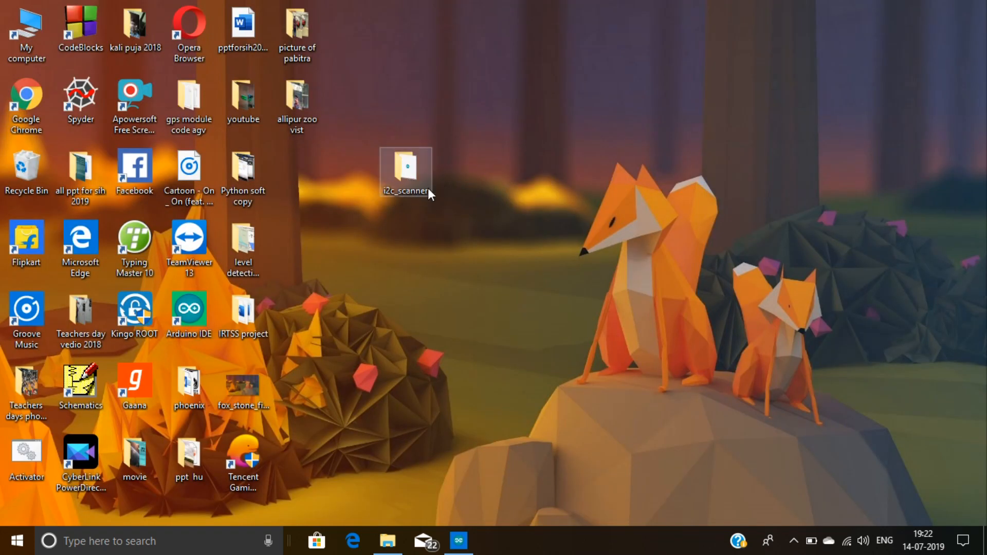
pyautogui.moveTo(414, 186)
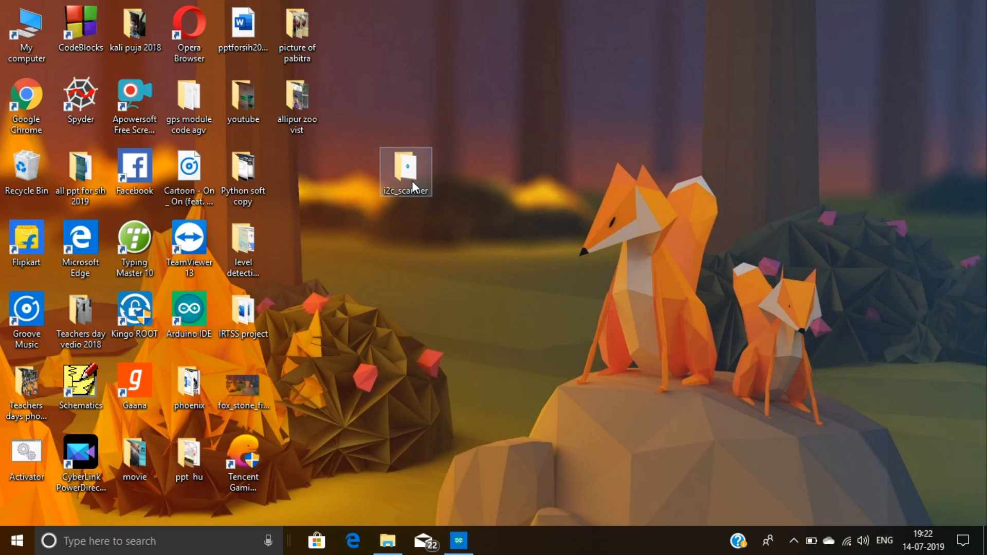
# - Open the desktop i2c_scanner folder and launch the i2c_scanner.ino sketch in Arduino IDE
pyautogui.doubleClick(405, 172)
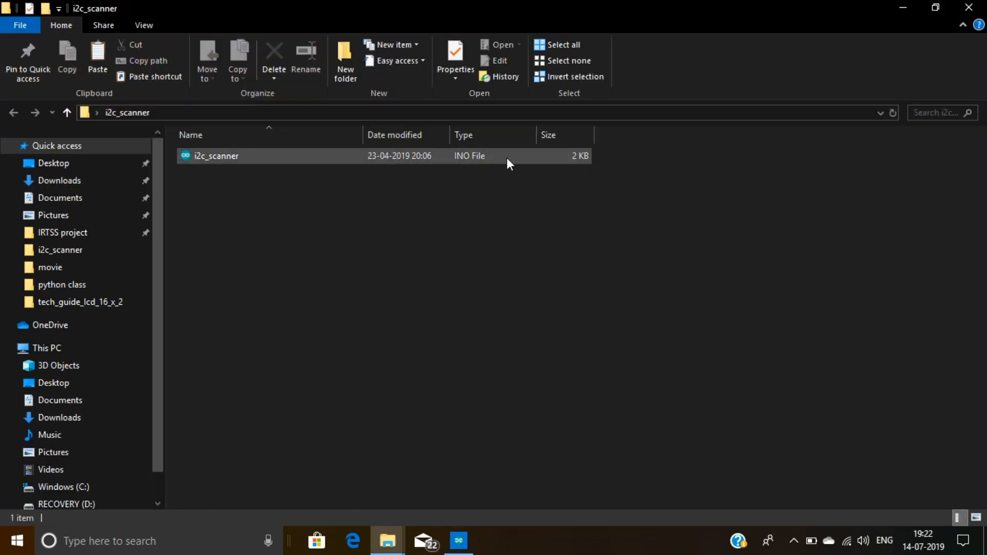
pyautogui.click(216, 156)
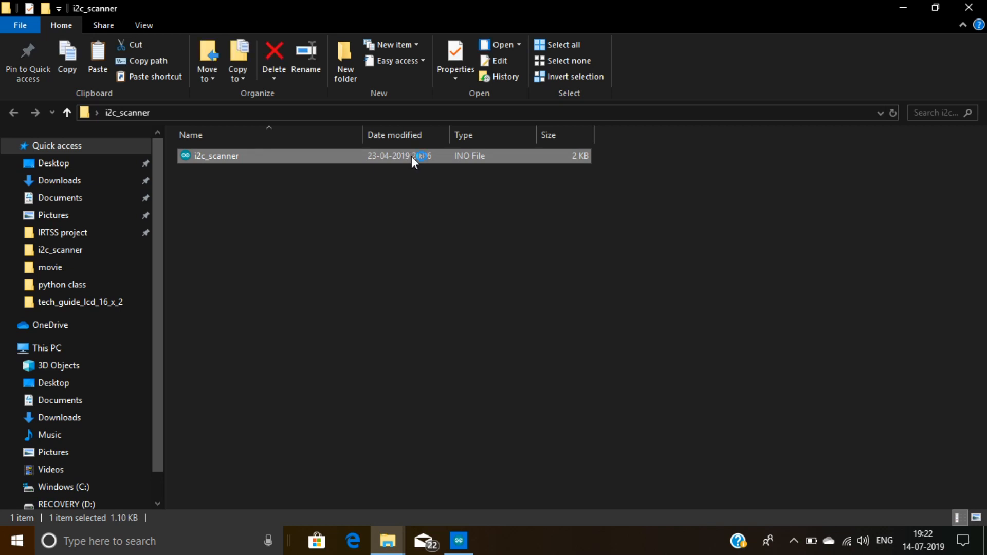
pyautogui.doubleClick(216, 155)
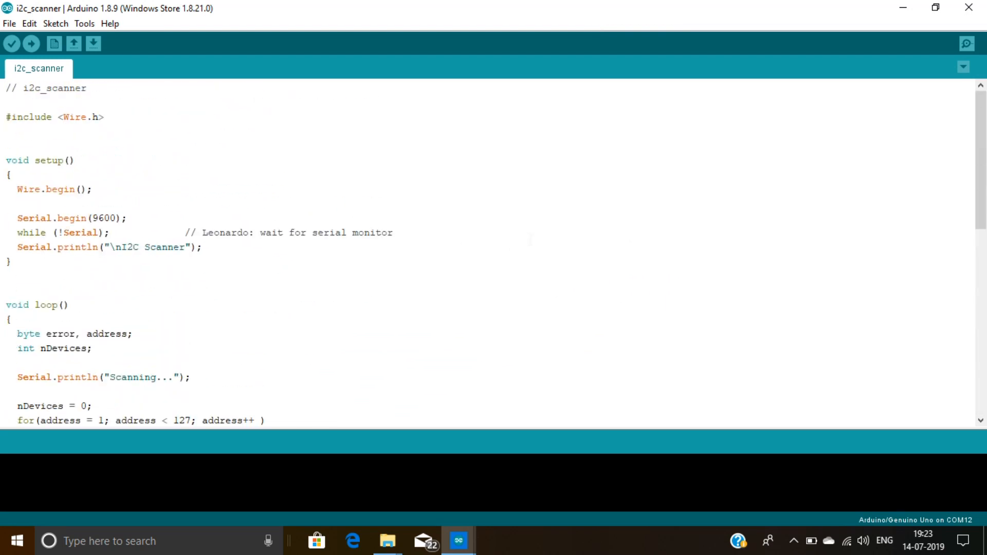
# - Confirm the board and port under Tools, then upload i2c_scanner to the Arduino Uno
pyautogui.click(6, 88)
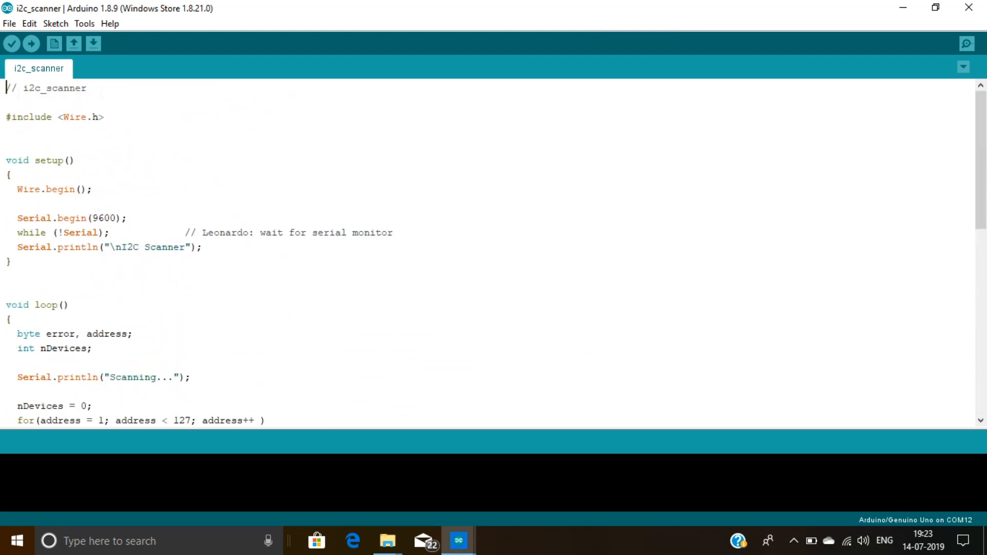
pyautogui.click(84, 23)
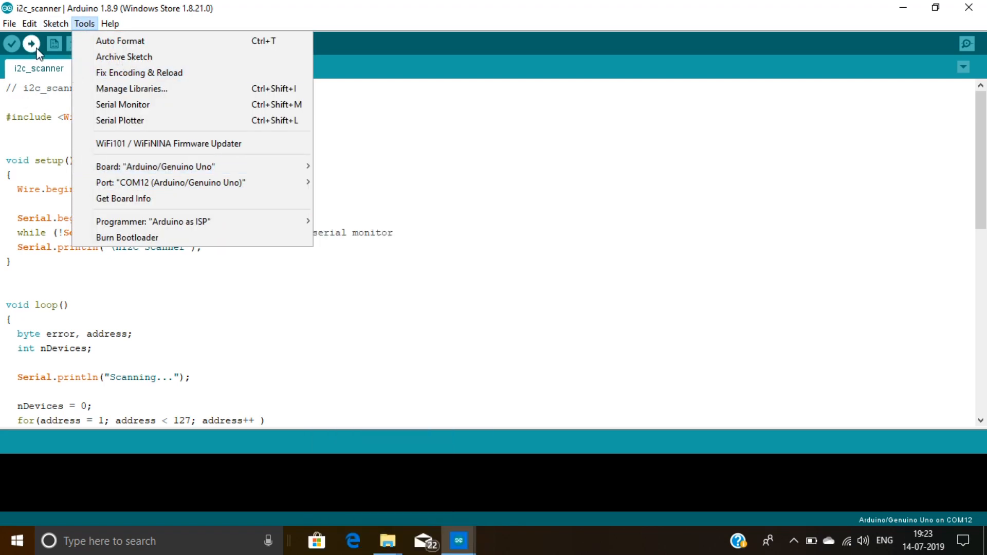
pyautogui.click(31, 43)
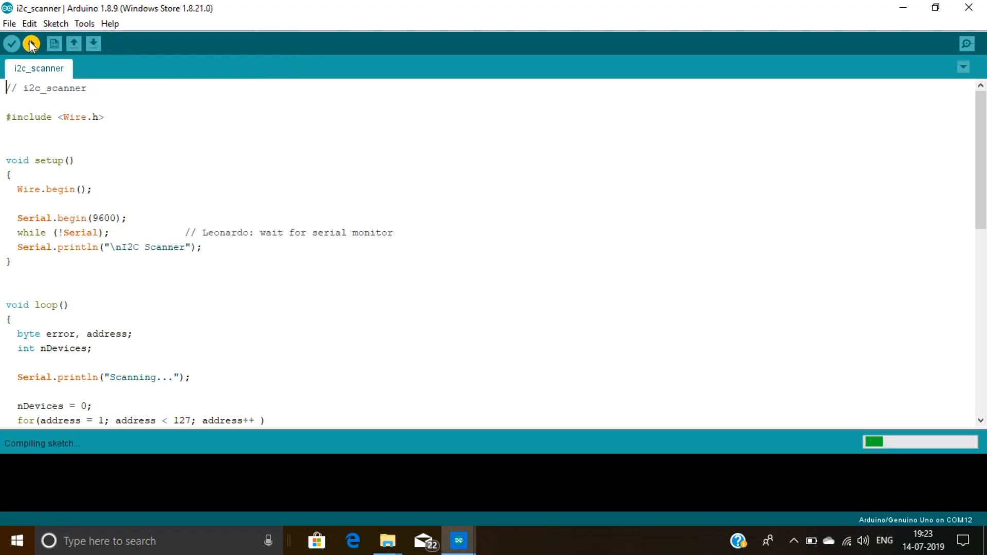
pyautogui.click(31, 43)
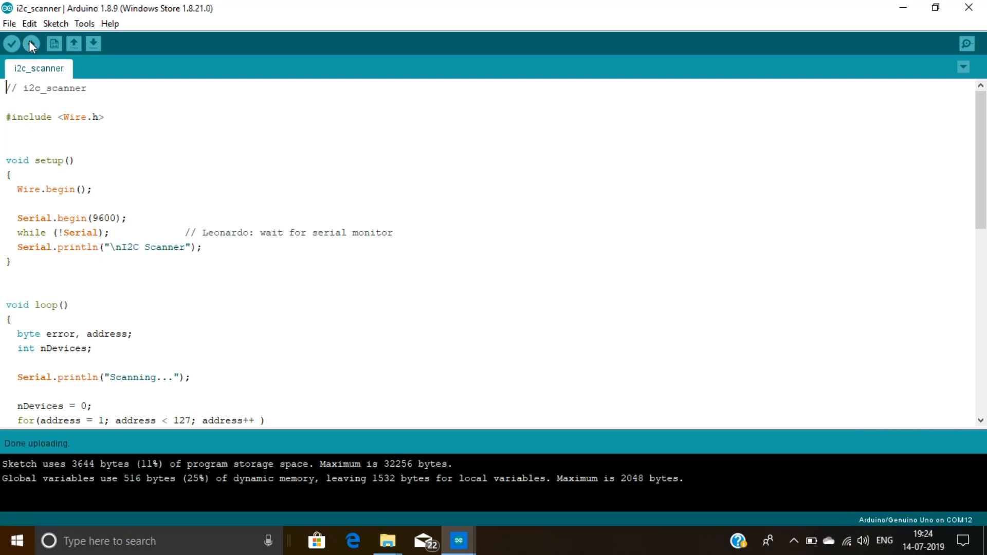
pyautogui.moveTo(967, 44)
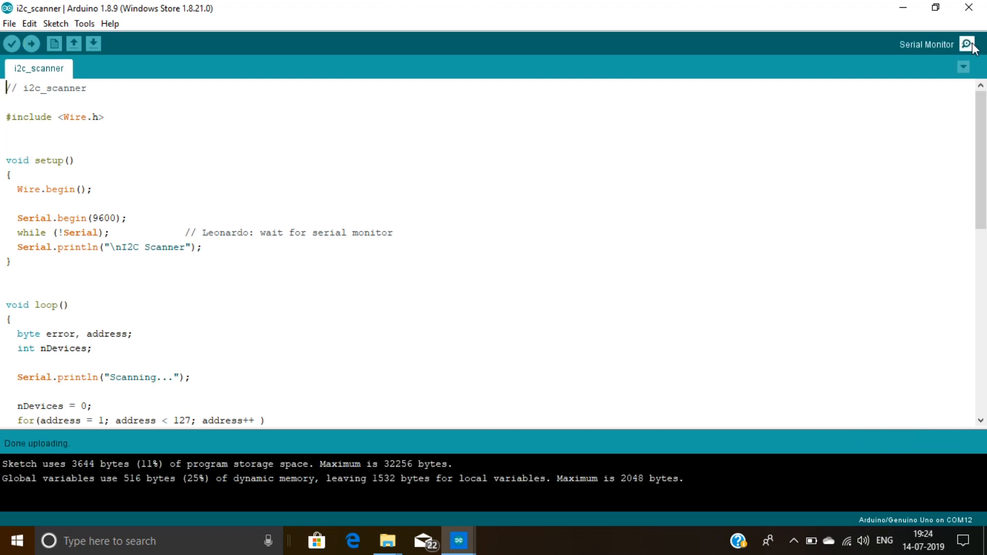
# - Set the Serial Monitor to 9600 baud to see the device at address 0x27
pyautogui.click(968, 44)
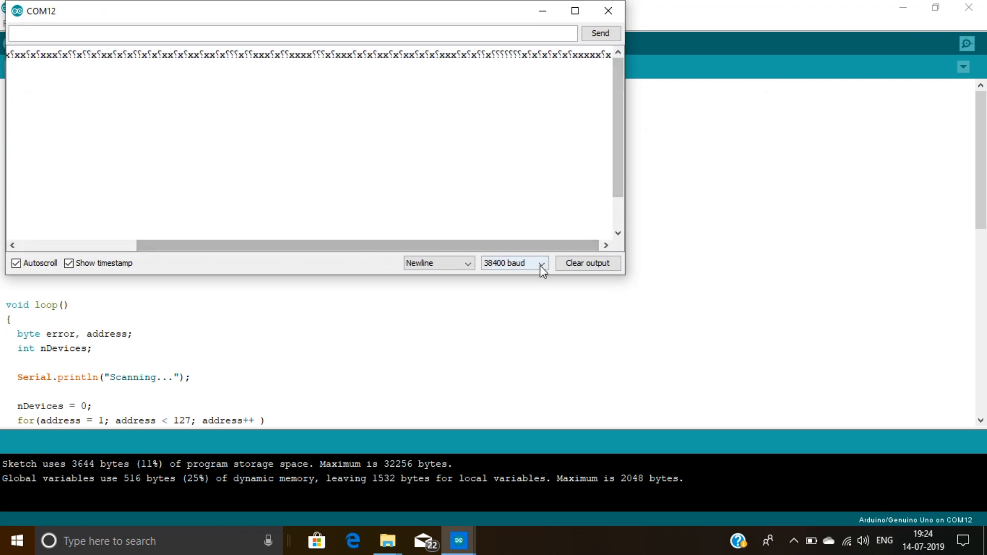
pyautogui.click(540, 263)
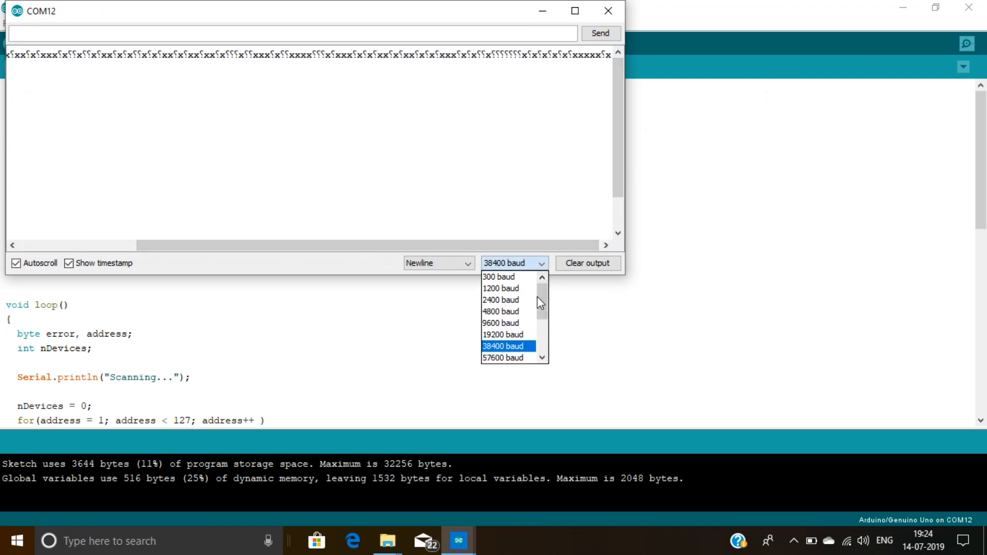
pyautogui.click(500, 323)
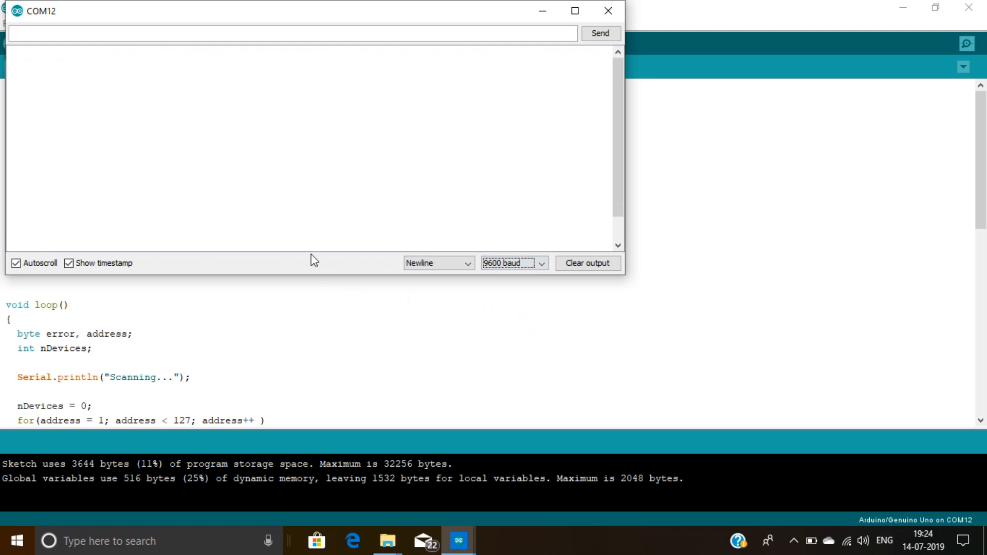
pyautogui.moveTo(228, 188)
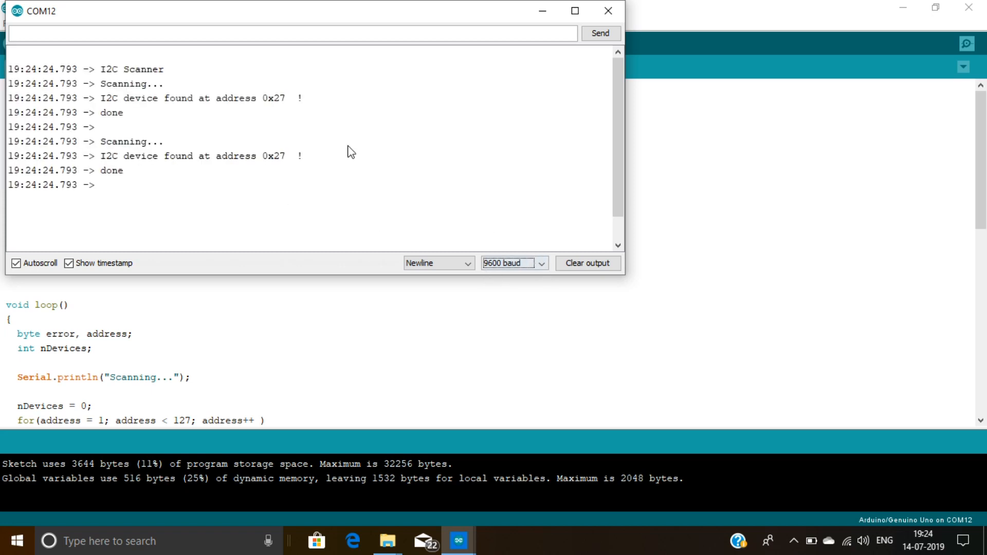
pyautogui.click(606, 11)
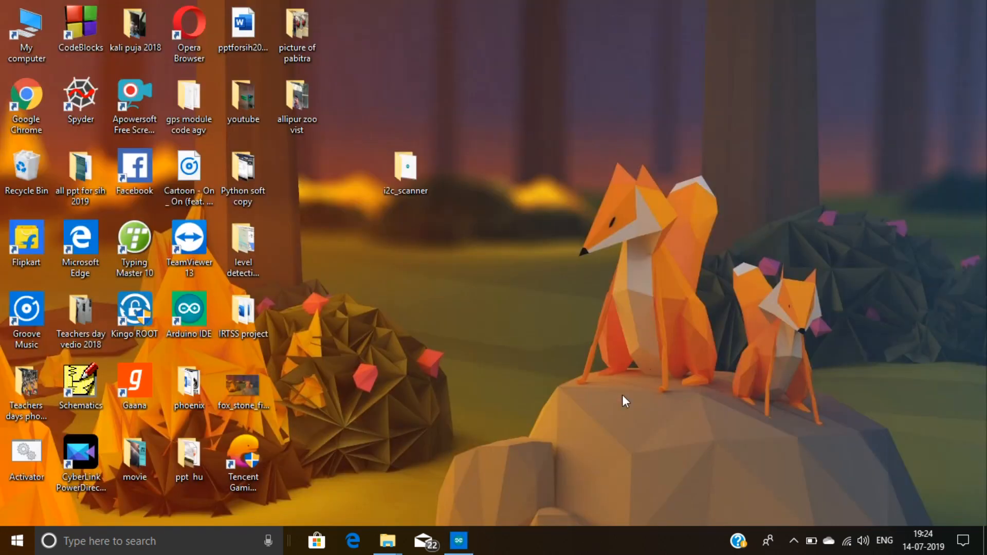
# - Review the tech_guide_lcd_16_x_2 code printing 'Wellcome to' and 'TECH GUIDE', then upload it
pyautogui.click(458, 541)
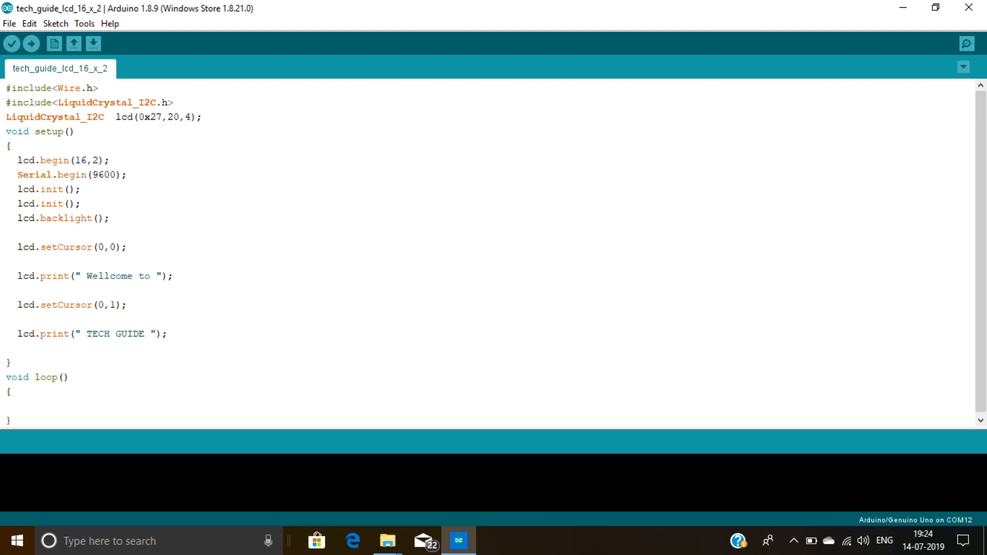
pyautogui.moveTo(6, 88); pyautogui.dragTo(200, 118)
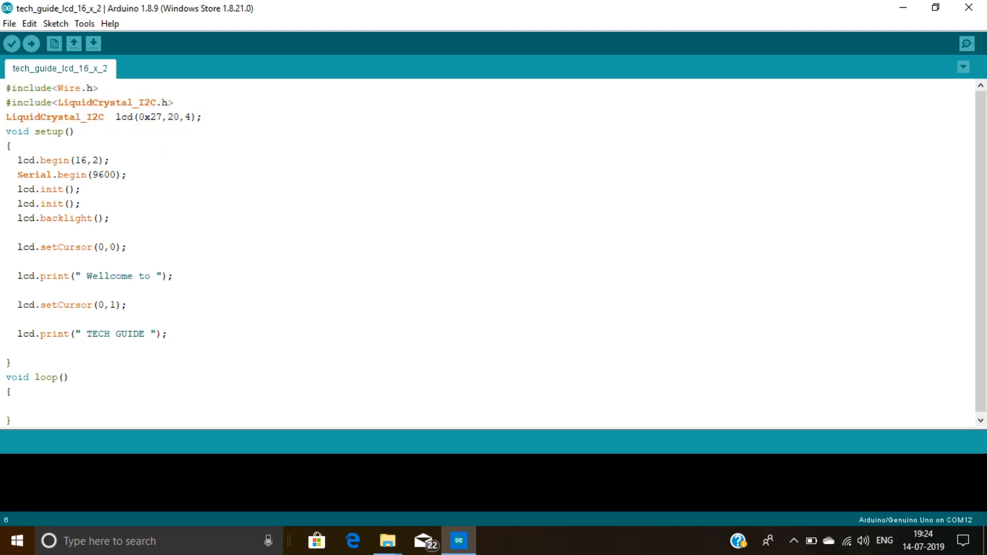
pyautogui.moveTo(17, 160); pyautogui.dragTo(111, 218)
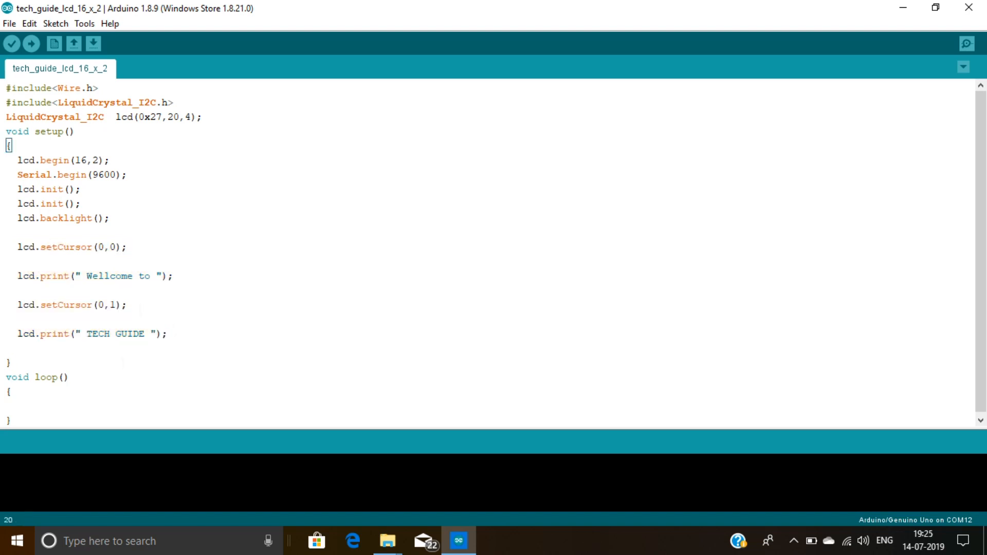
pyautogui.click(31, 43)
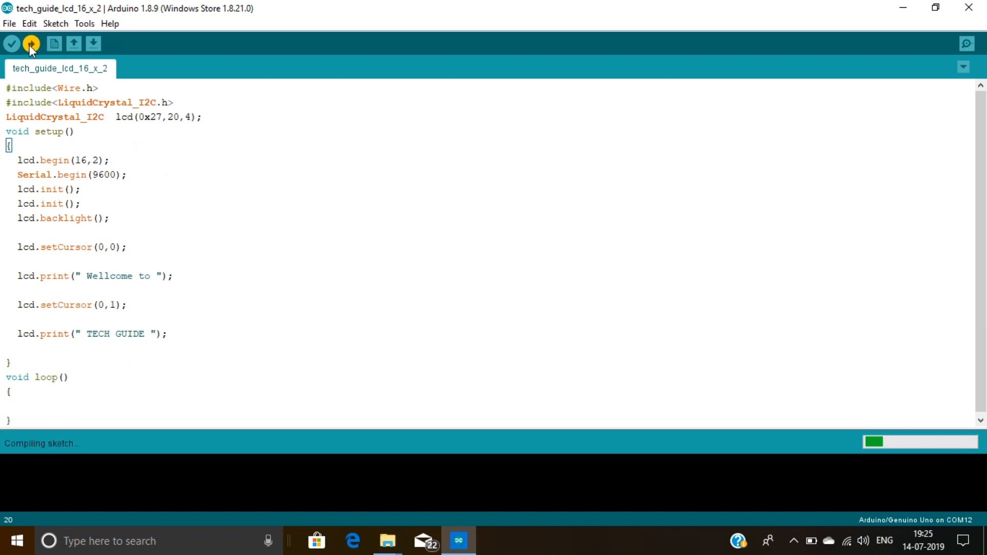